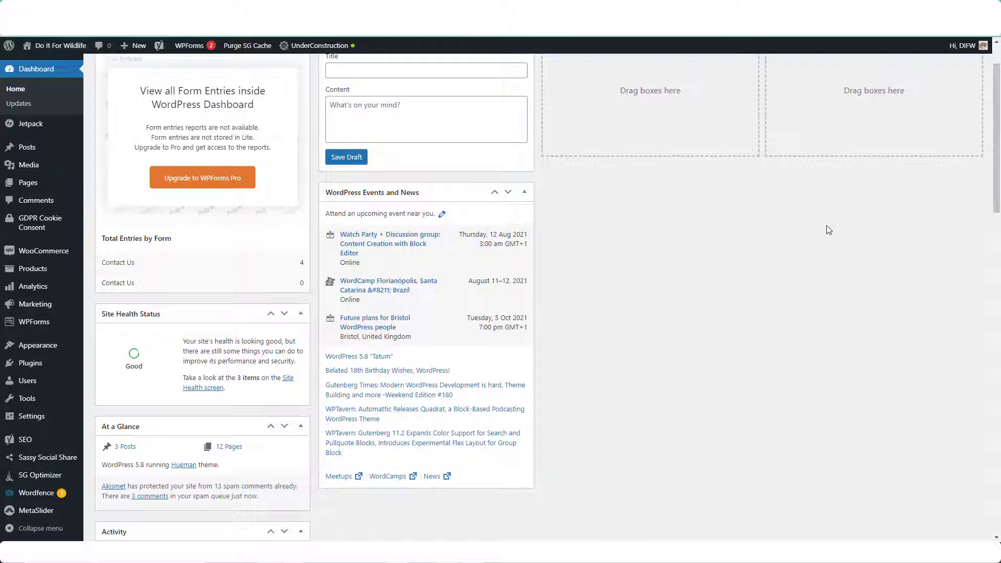
pyautogui.moveTo(136, 190)
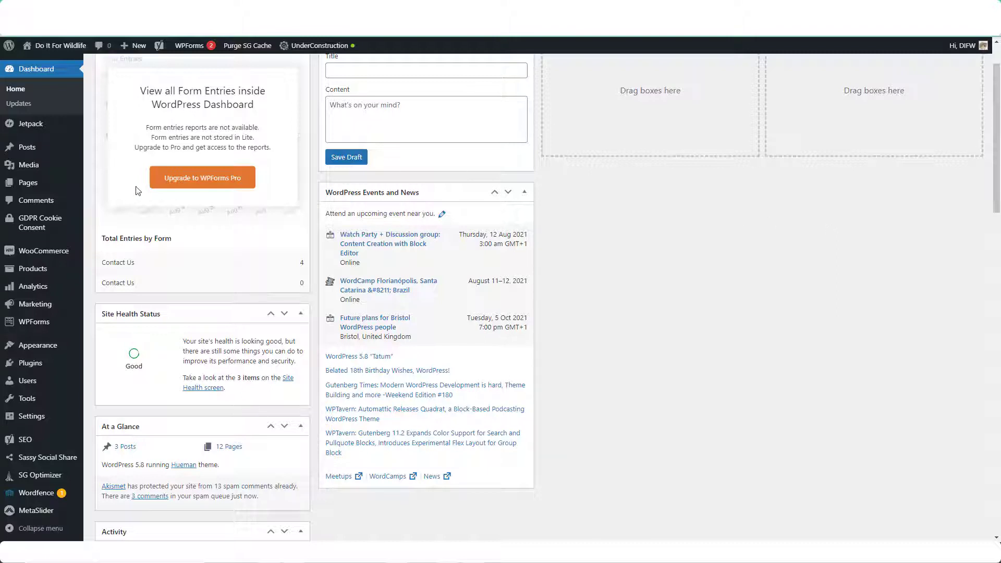
pyautogui.moveTo(100, 199)
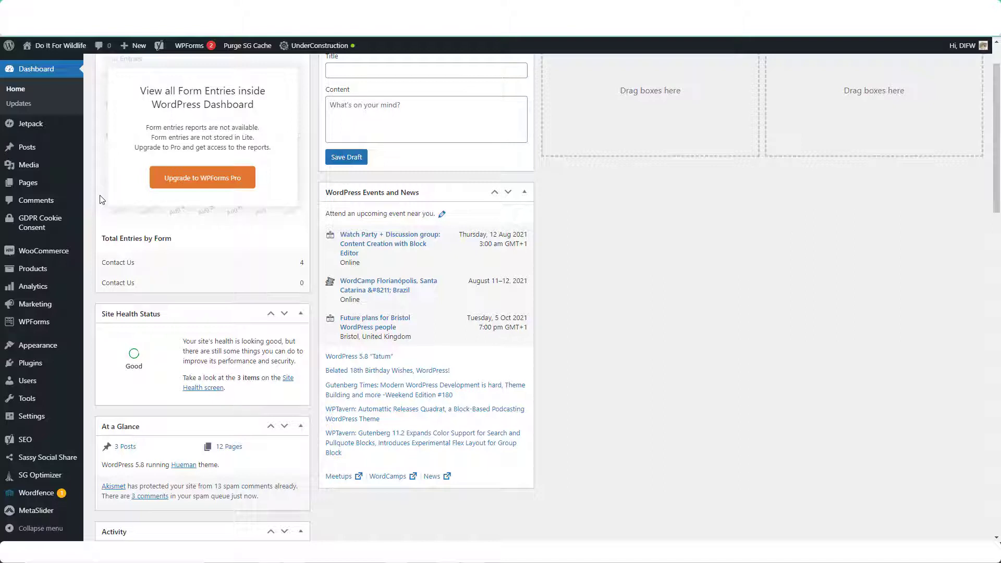
pyautogui.moveTo(27, 147)
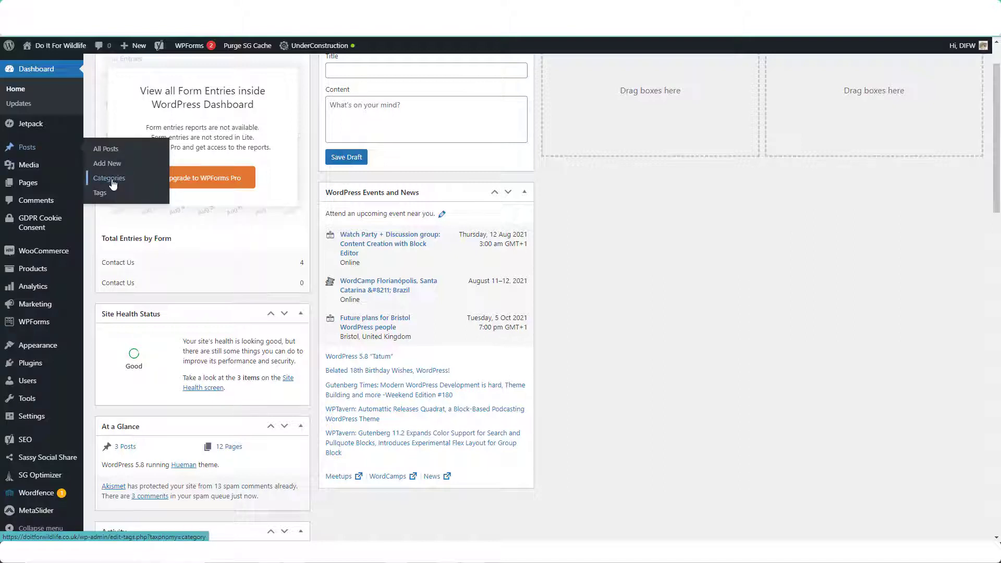
# Go to the Posts Categories page from the admin sidebar
pyautogui.click(110, 177)
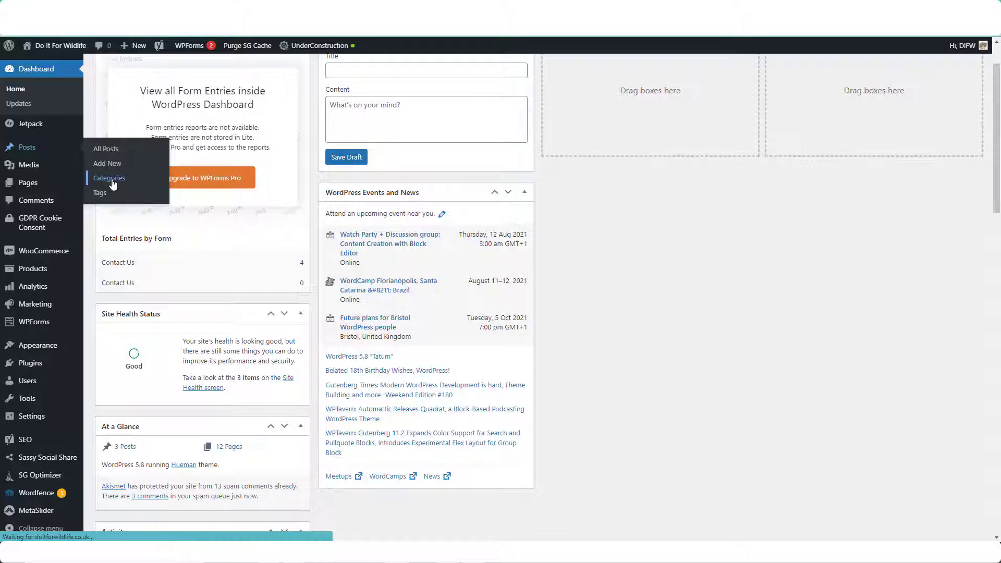
# Enter 'Demonstration' as the name of a new category
pyautogui.click(110, 178)
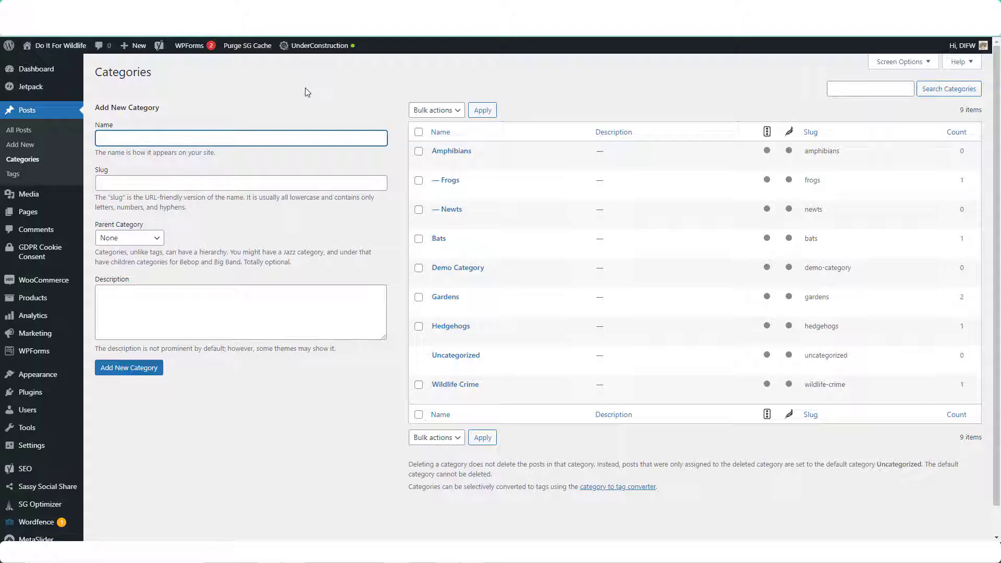
pyautogui.moveTo(447, 180)
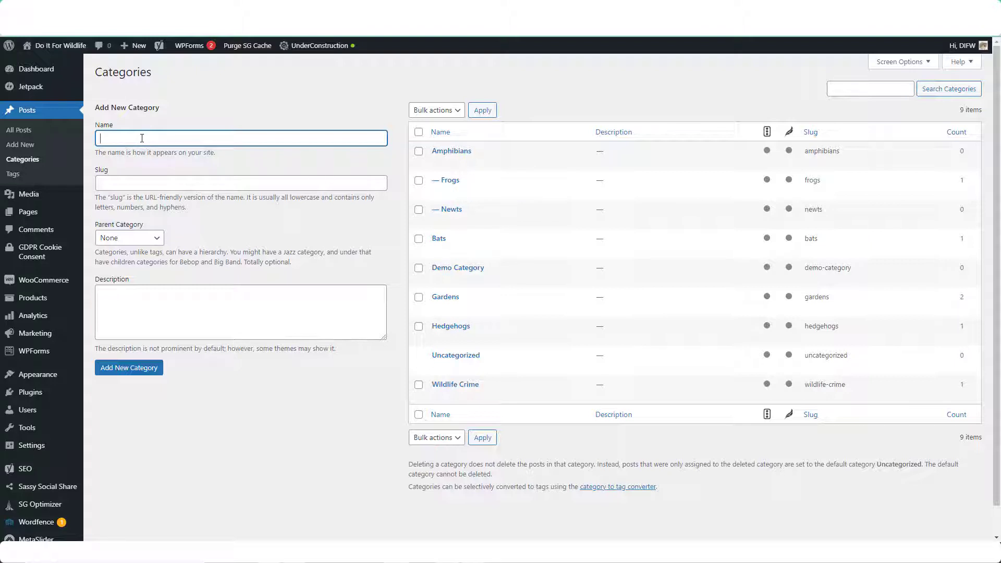
pyautogui.write('Demonstration')
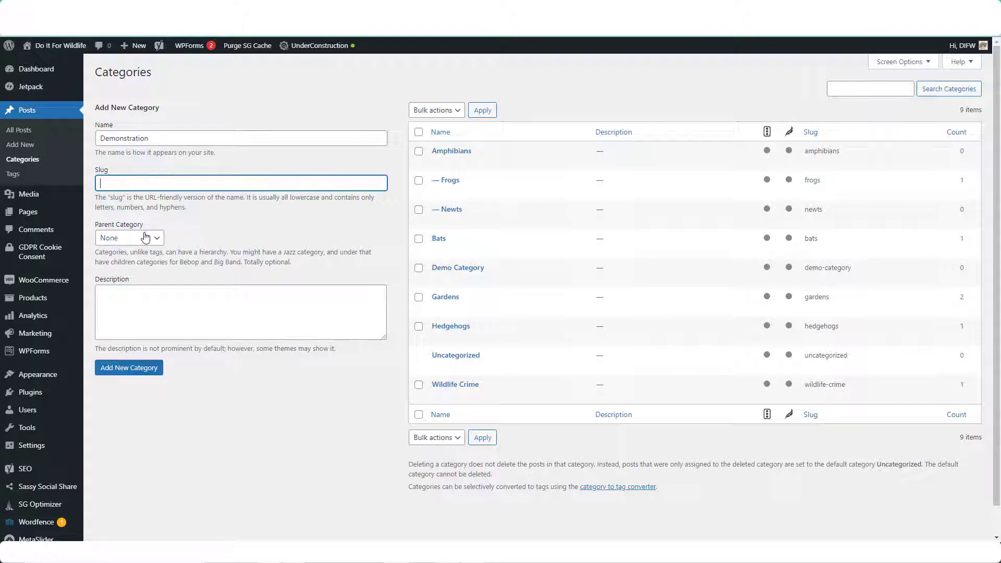
pyautogui.moveTo(200, 240)
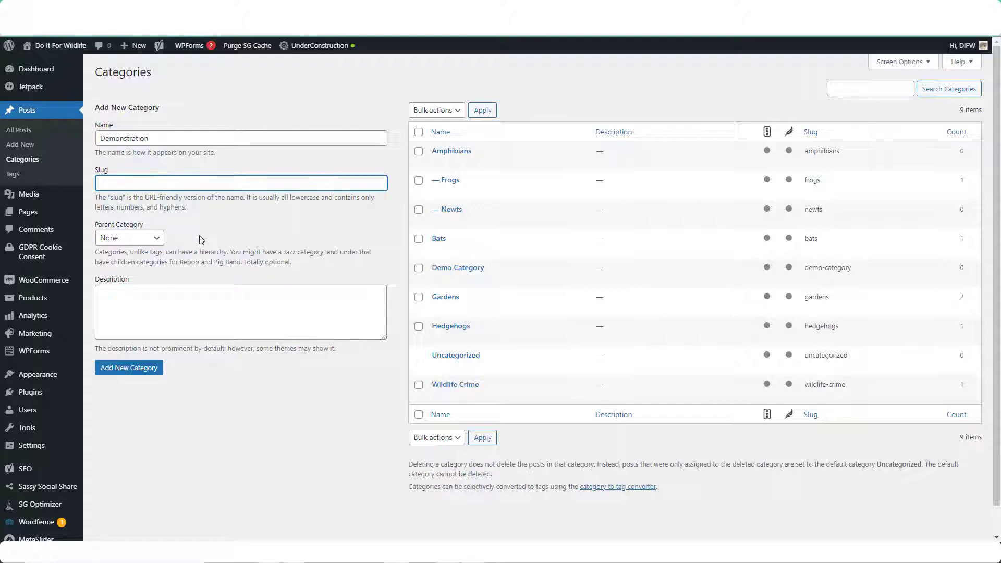
pyautogui.moveTo(449, 208)
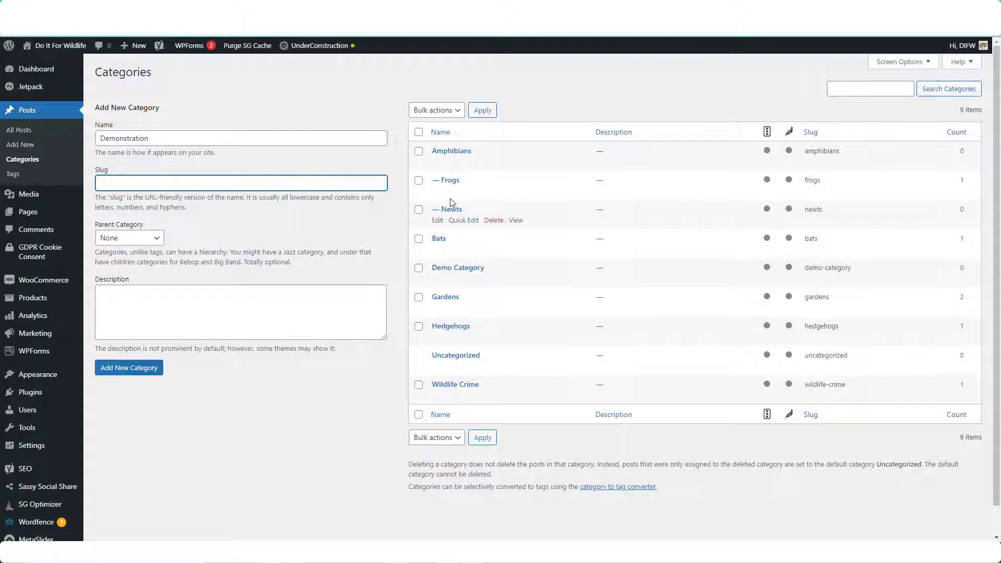
pyautogui.moveTo(449, 185)
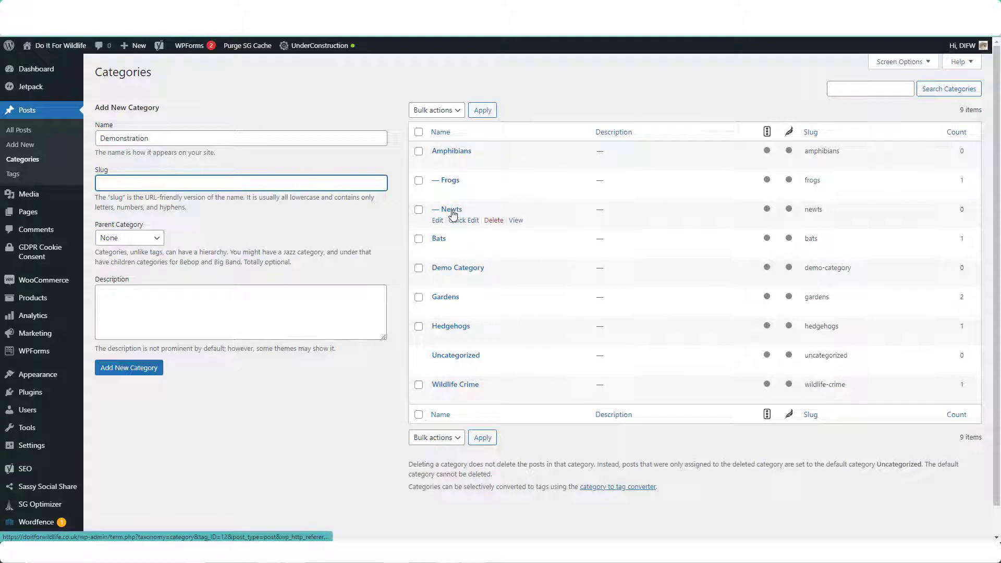
pyautogui.moveTo(451, 151)
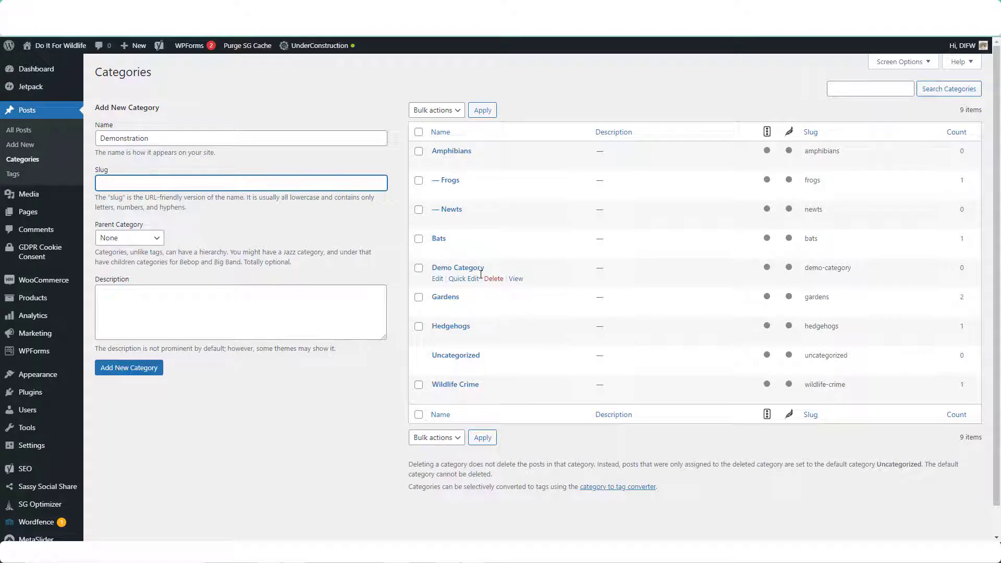
pyautogui.click(241, 184)
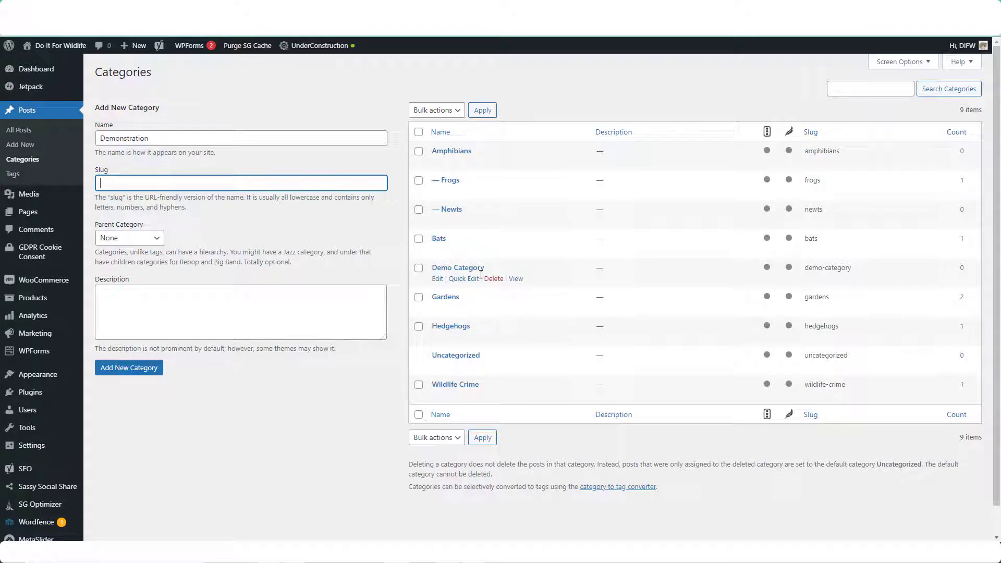
pyautogui.moveTo(476, 278)
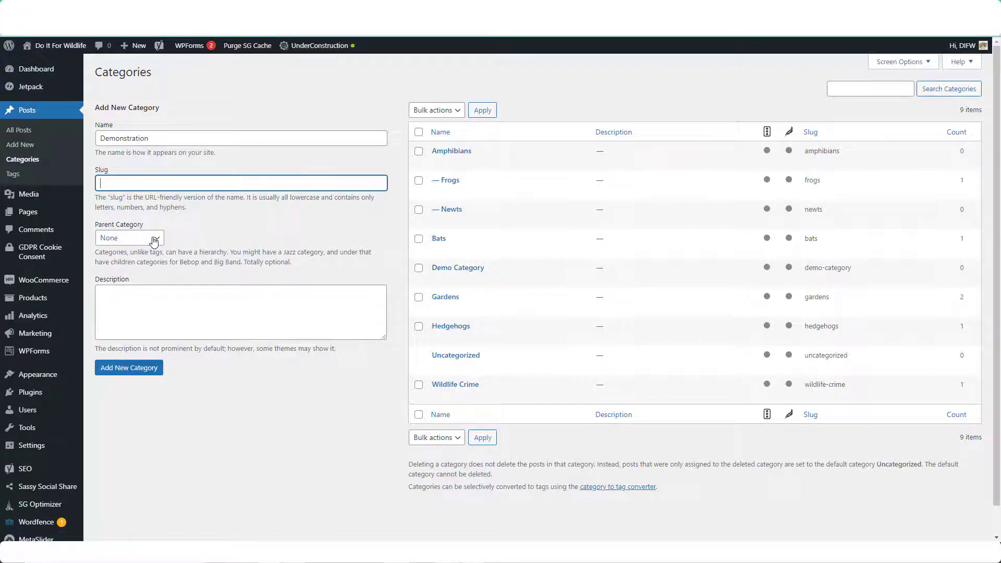
# Set Demo Category as the parent and add the Demonstration category
pyautogui.click(130, 238)
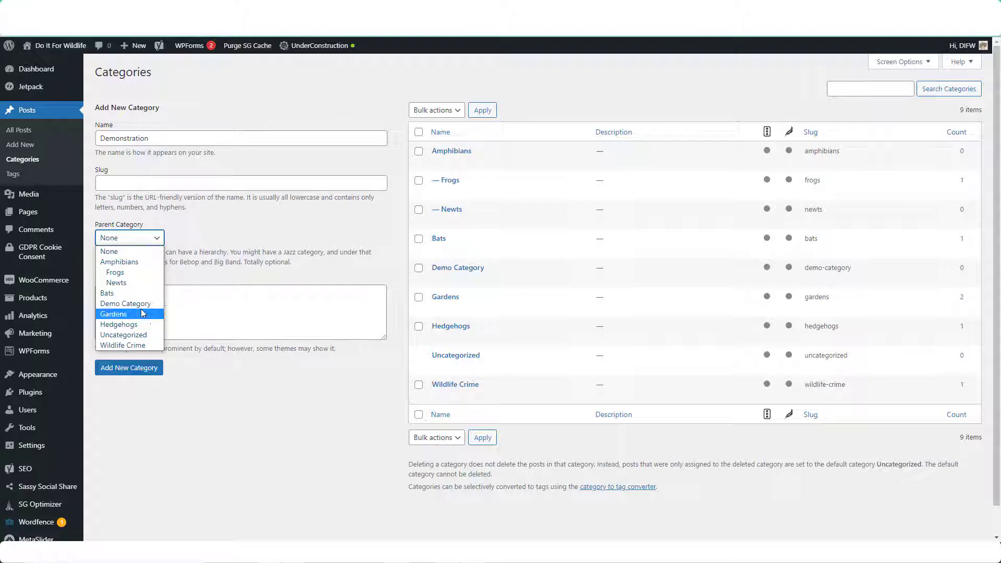
pyautogui.click(124, 303)
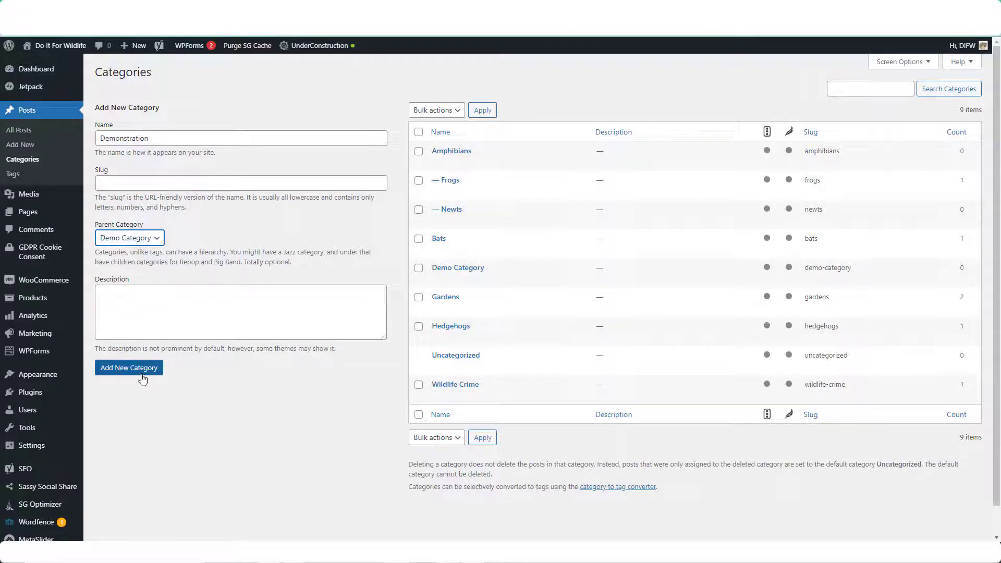
pyautogui.click(128, 368)
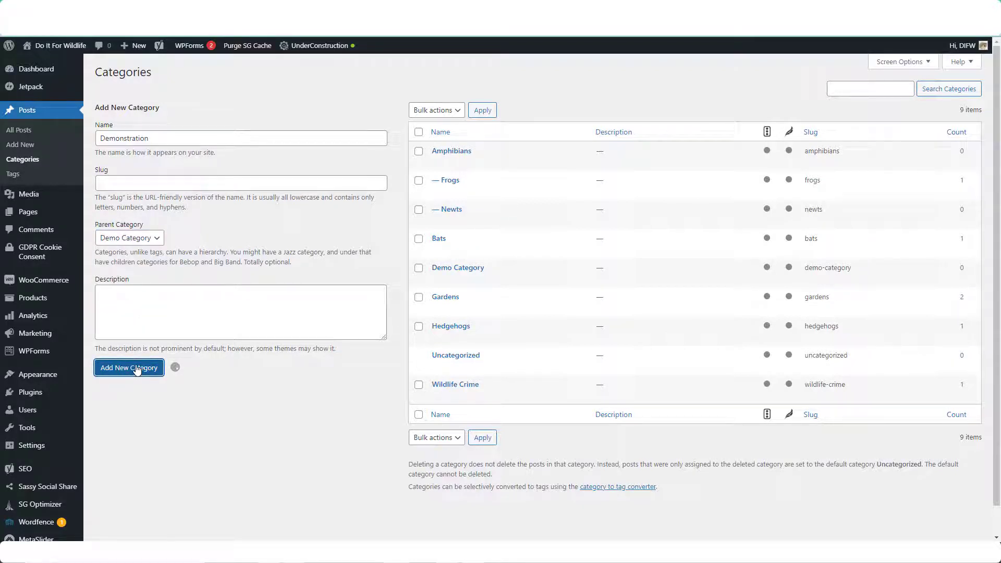
pyautogui.click(128, 367)
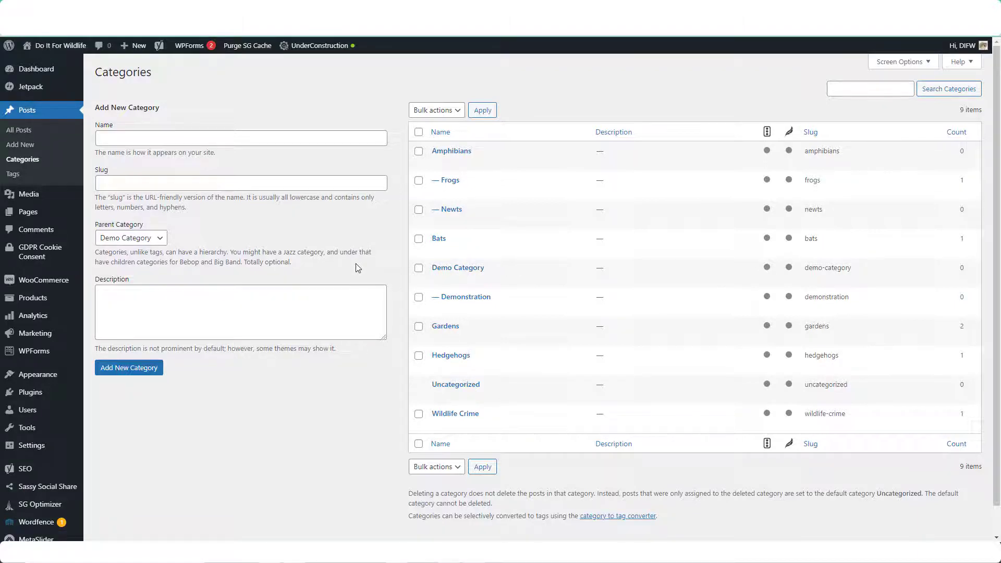
pyautogui.moveTo(457, 268)
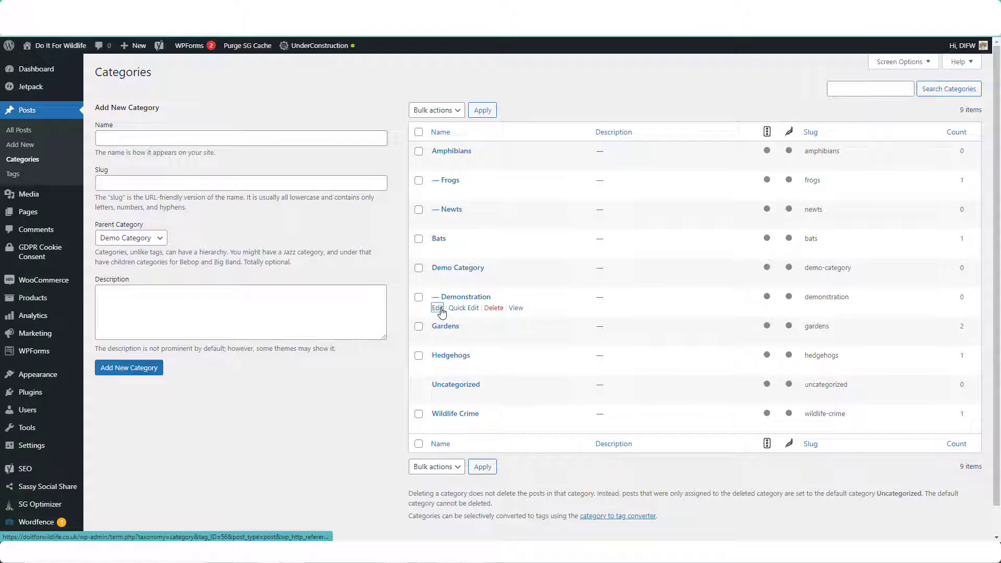
# Edit the Demonstration category to check its Demo Category parent
pyautogui.click(437, 308)
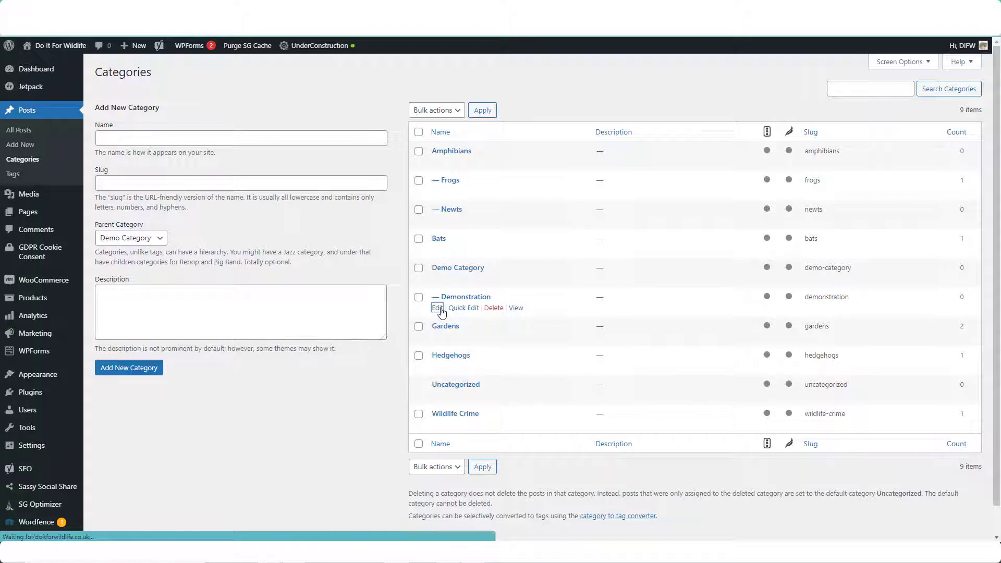
pyautogui.click(437, 307)
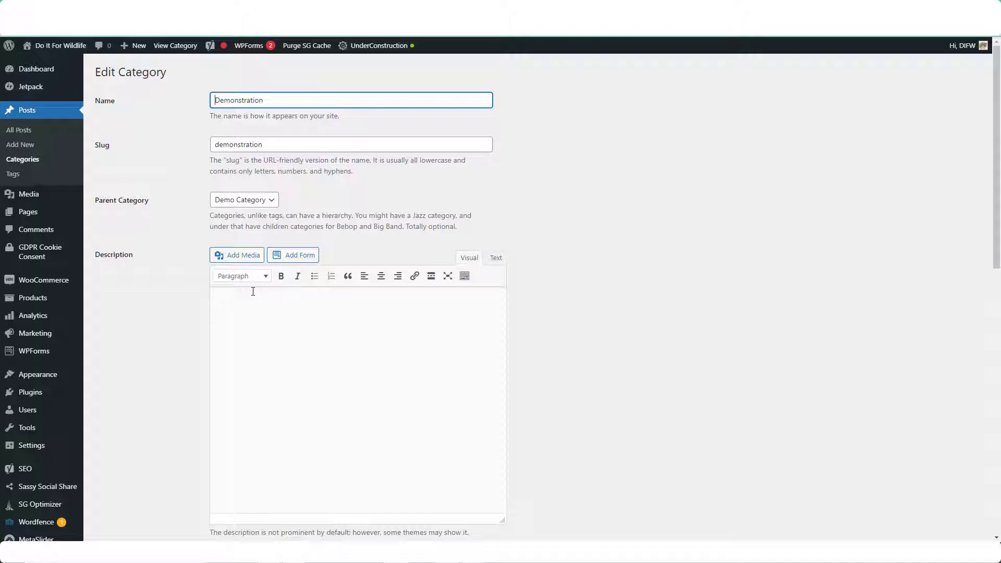
pyautogui.moveTo(27, 130)
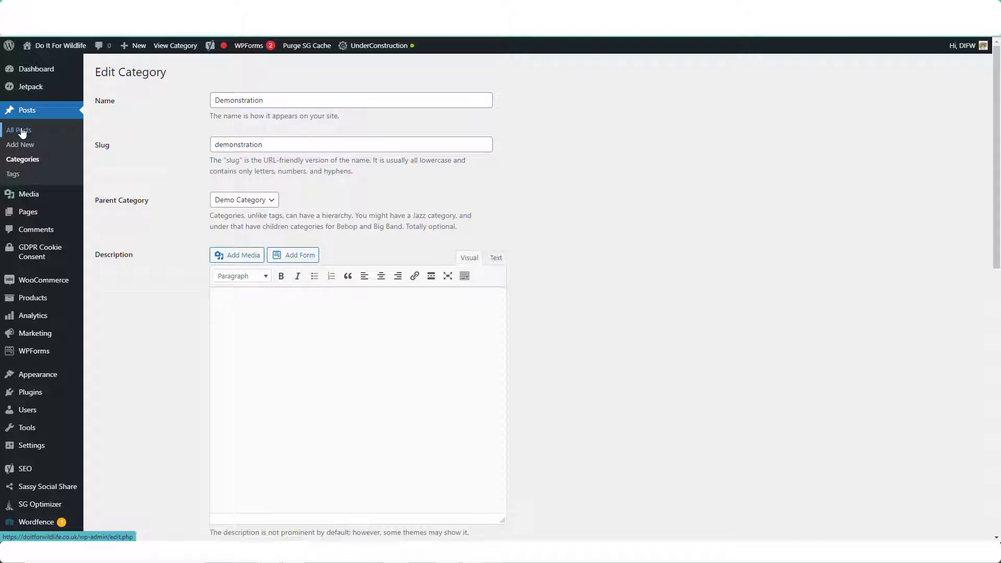
# Edit 'Is Your Garden too Tidy for Hedgehogs?' and expand its Categories panel
pyautogui.click(19, 129)
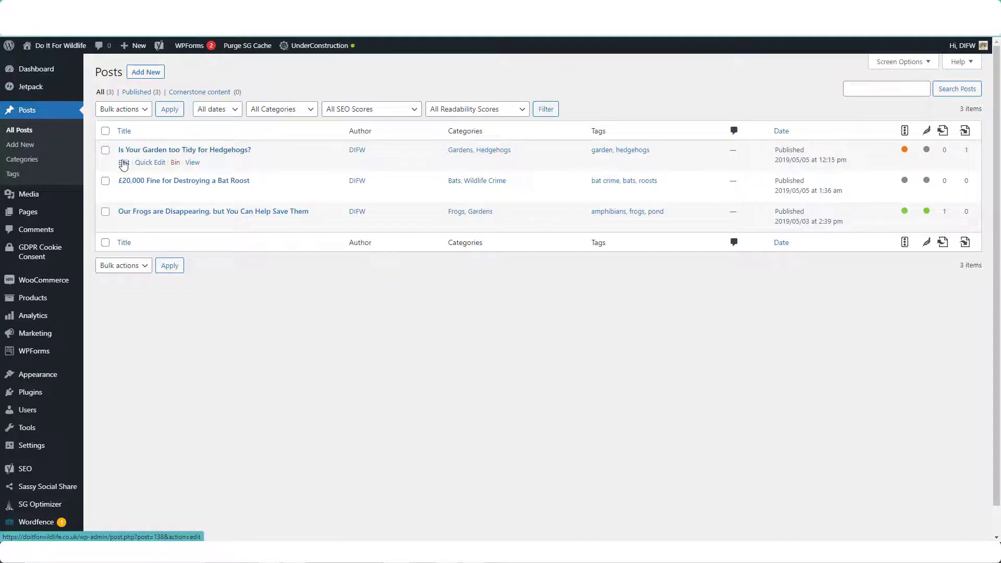
pyautogui.click(123, 162)
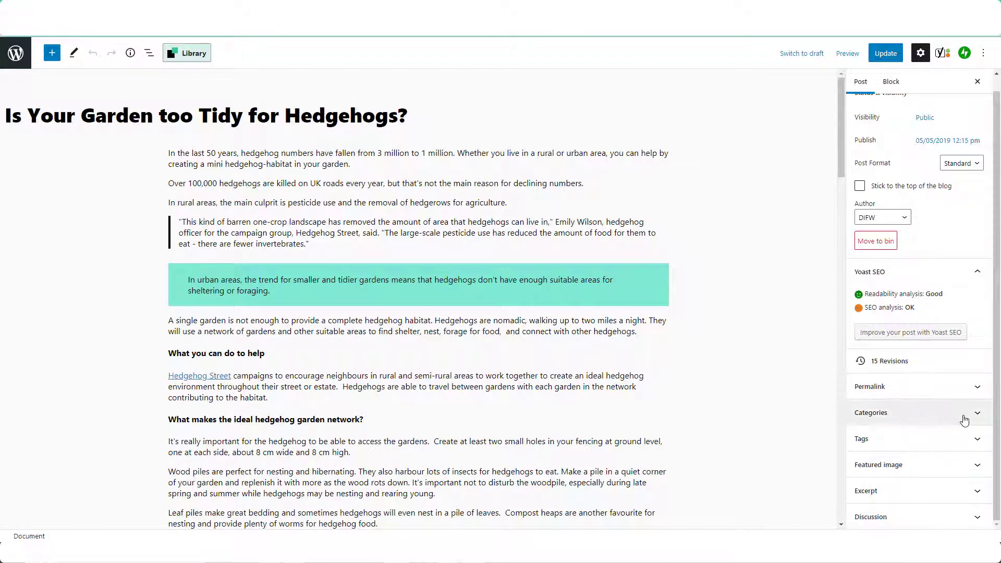
pyautogui.click(869, 412)
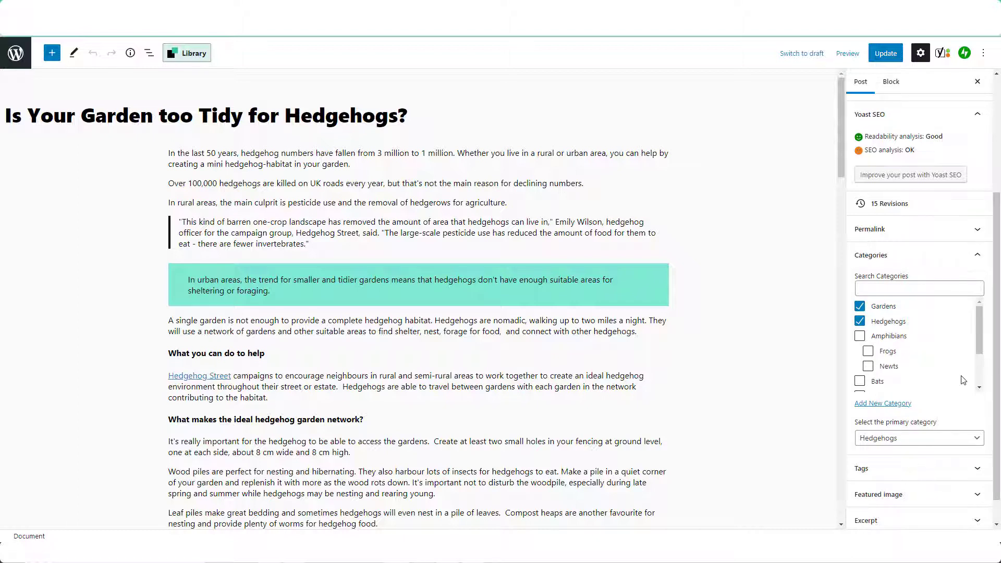
pyautogui.moveTo(936, 417)
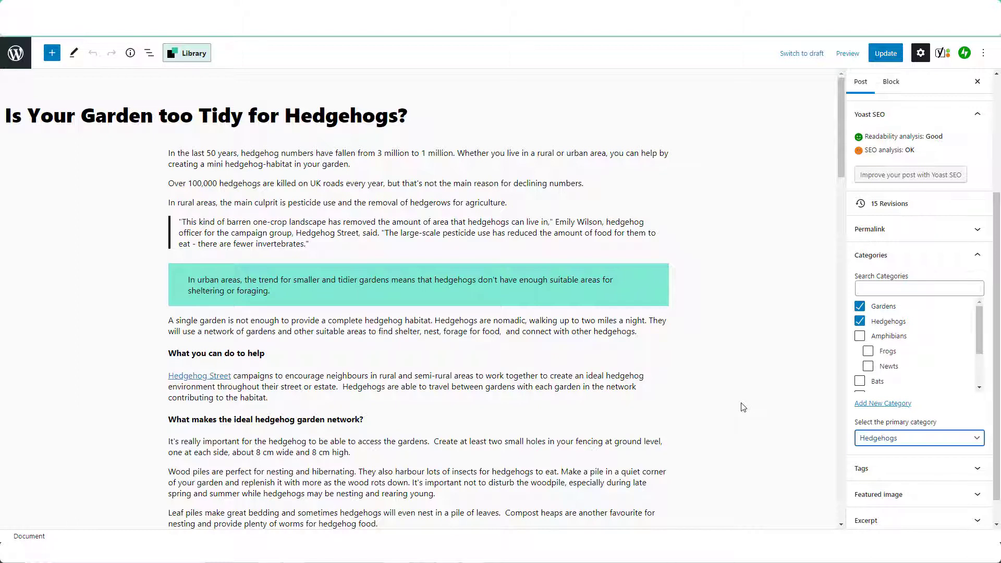
pyautogui.moveTo(847, 415)
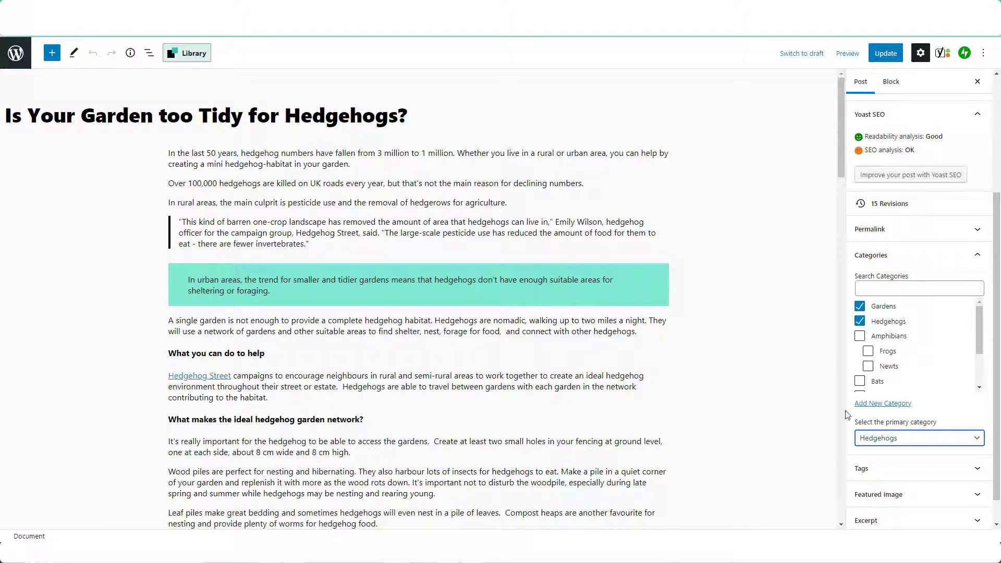
# Add a new 'Small Mammals' category with no parent from the post editor
pyautogui.click(883, 402)
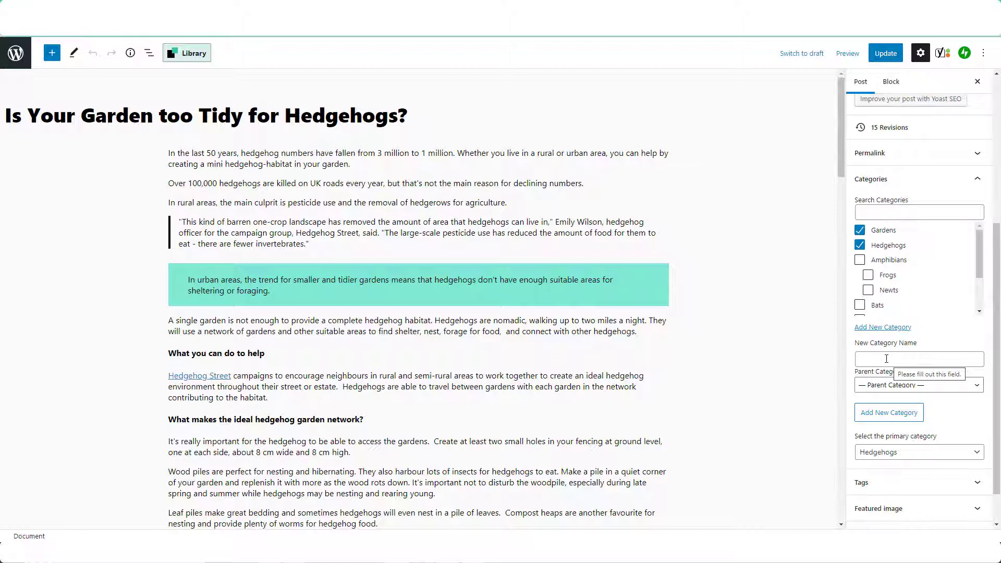
pyautogui.write('Small')
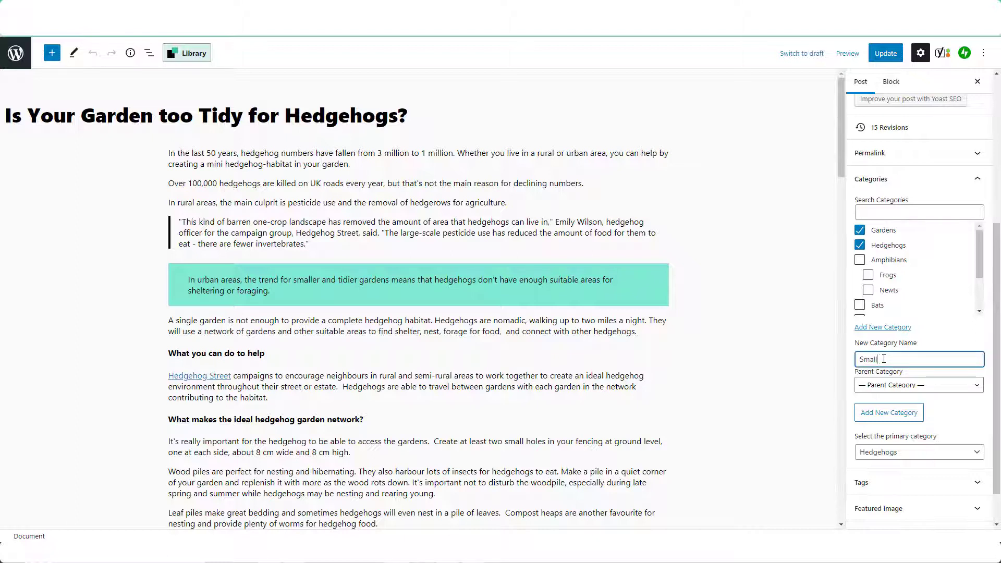
pyautogui.write('Mammals')
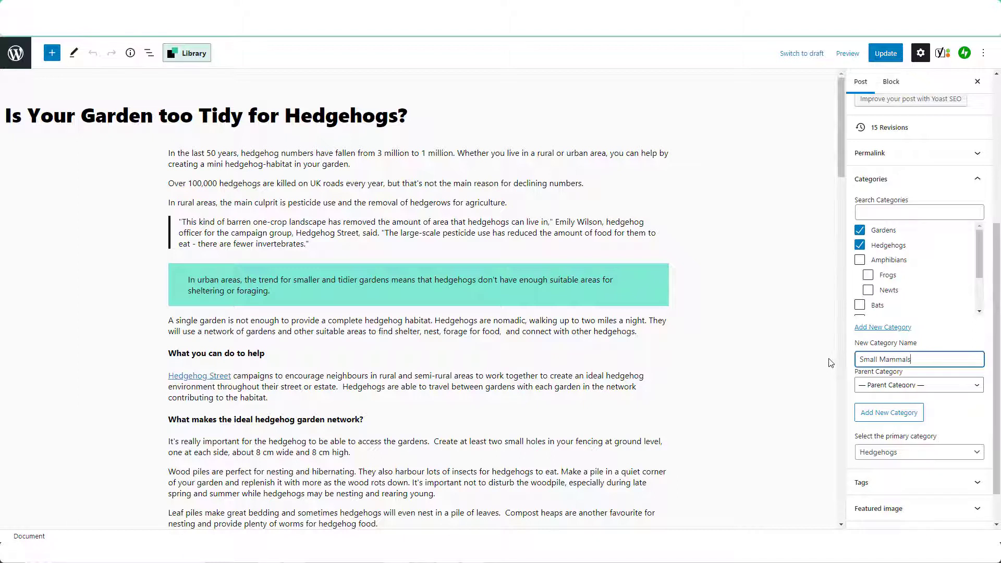
pyautogui.moveTo(822, 381)
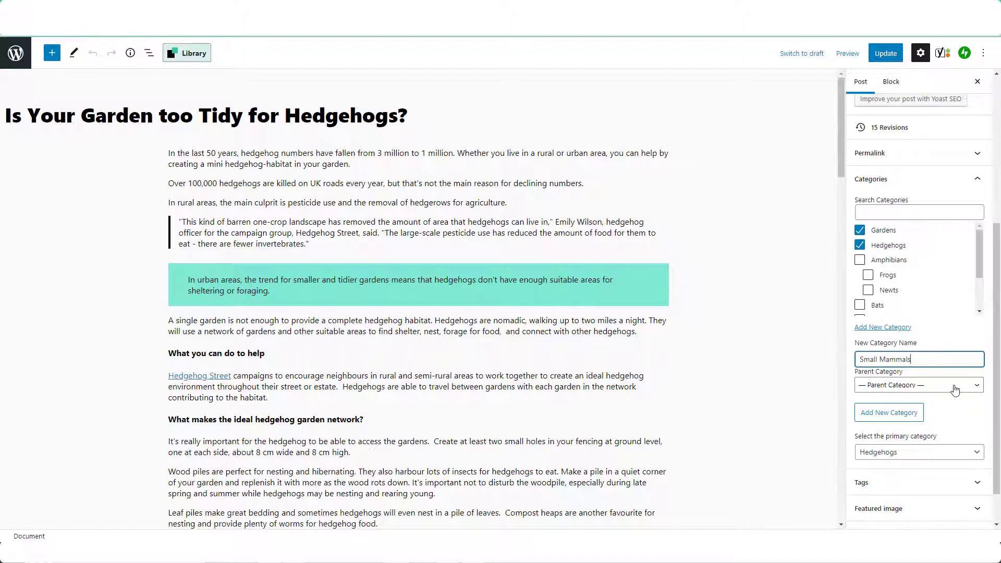
pyautogui.click(917, 385)
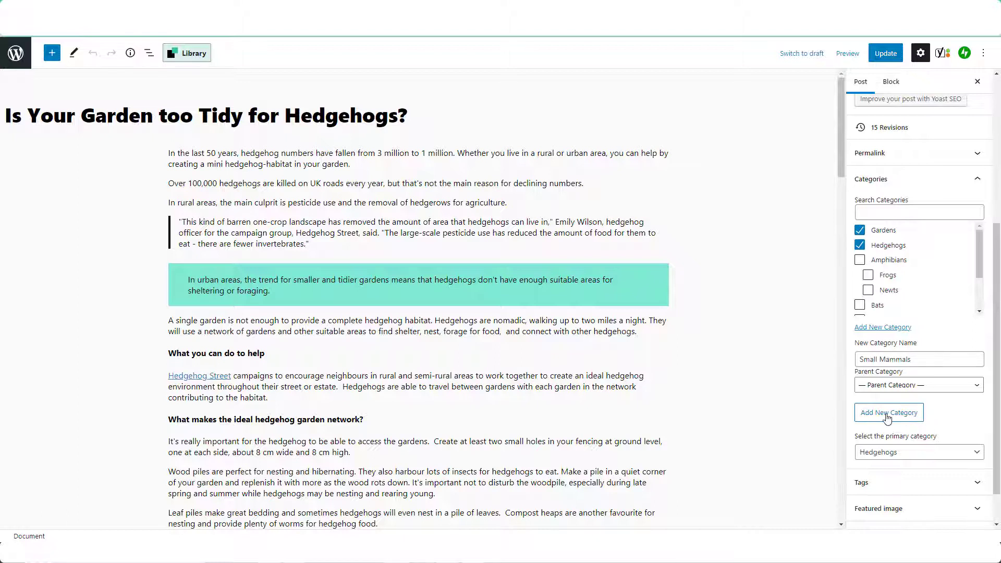
pyautogui.click(887, 411)
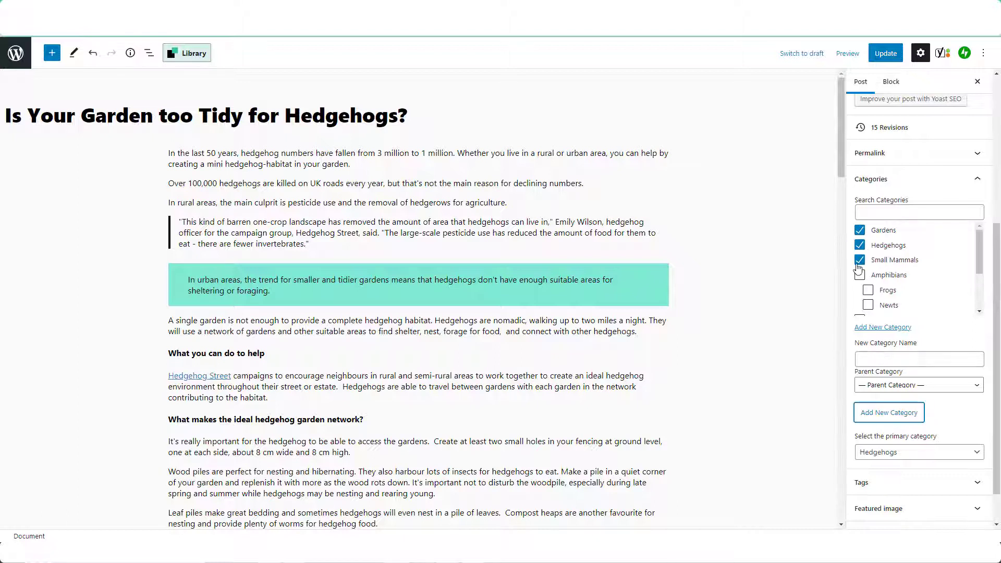
# Set Small Mammals as the primary category, keeping Gardens and Hedgehogs checked
pyautogui.click(868, 275)
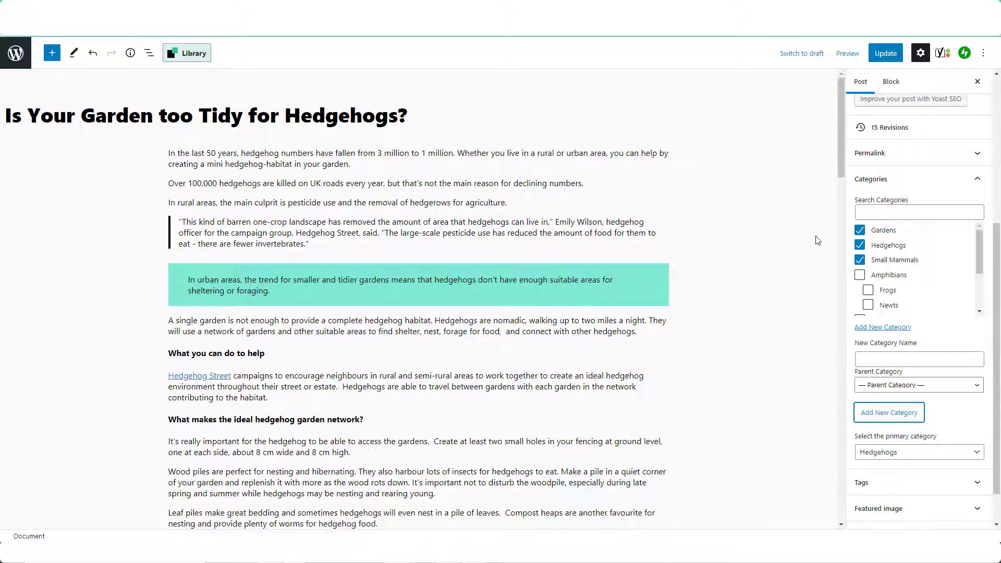
pyautogui.click(869, 229)
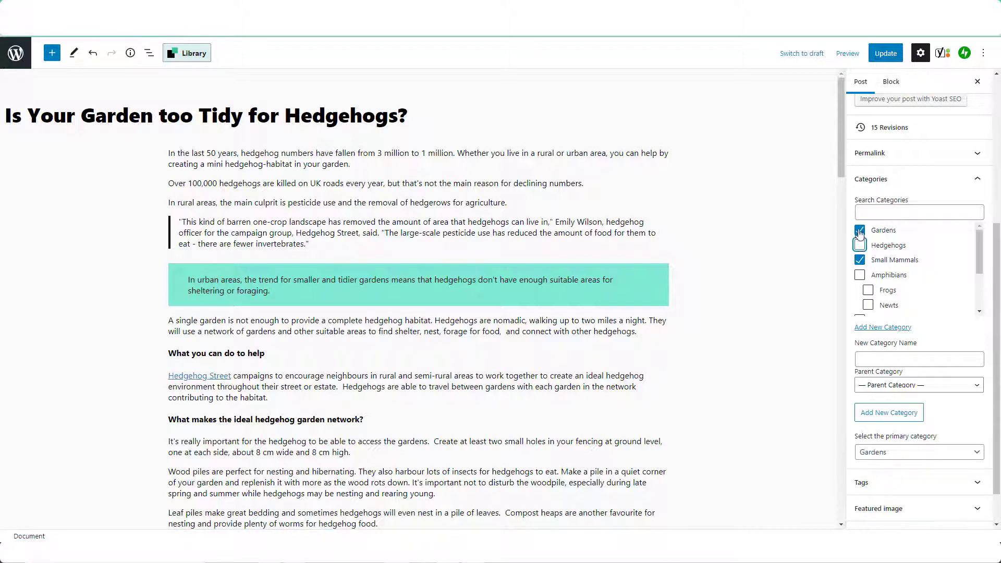
pyautogui.click(858, 230)
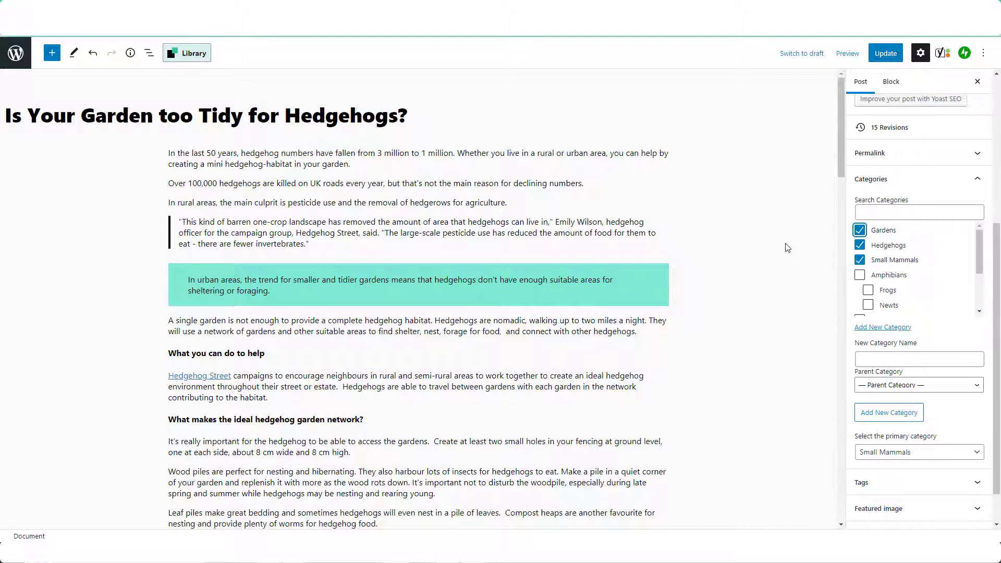
pyautogui.moveTo(797, 256)
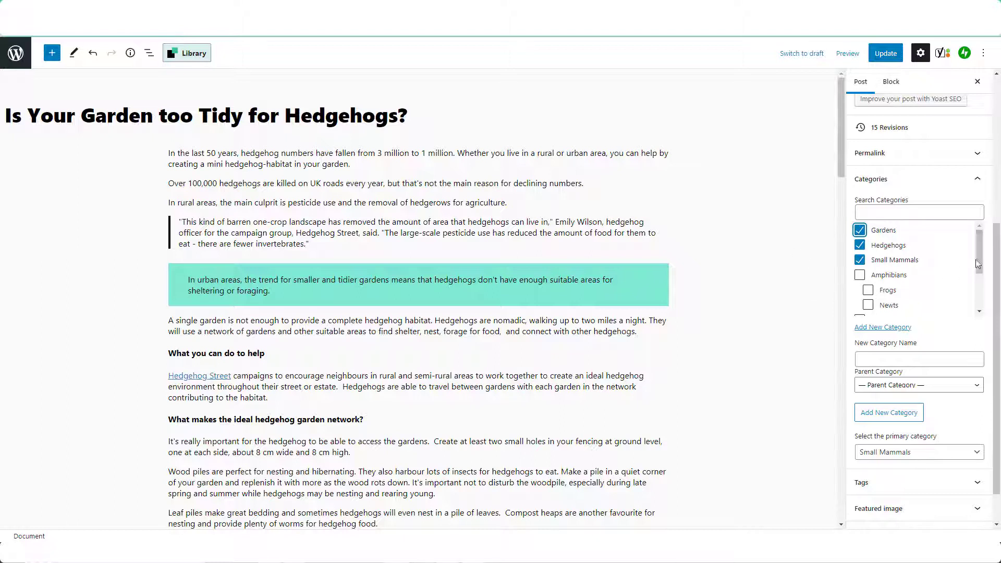
pyautogui.scroll(-3)
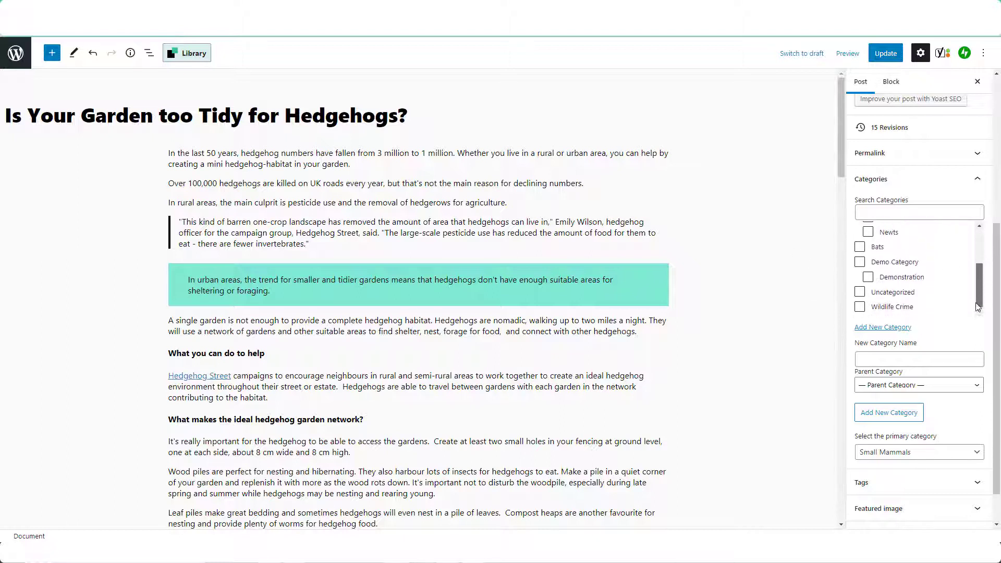